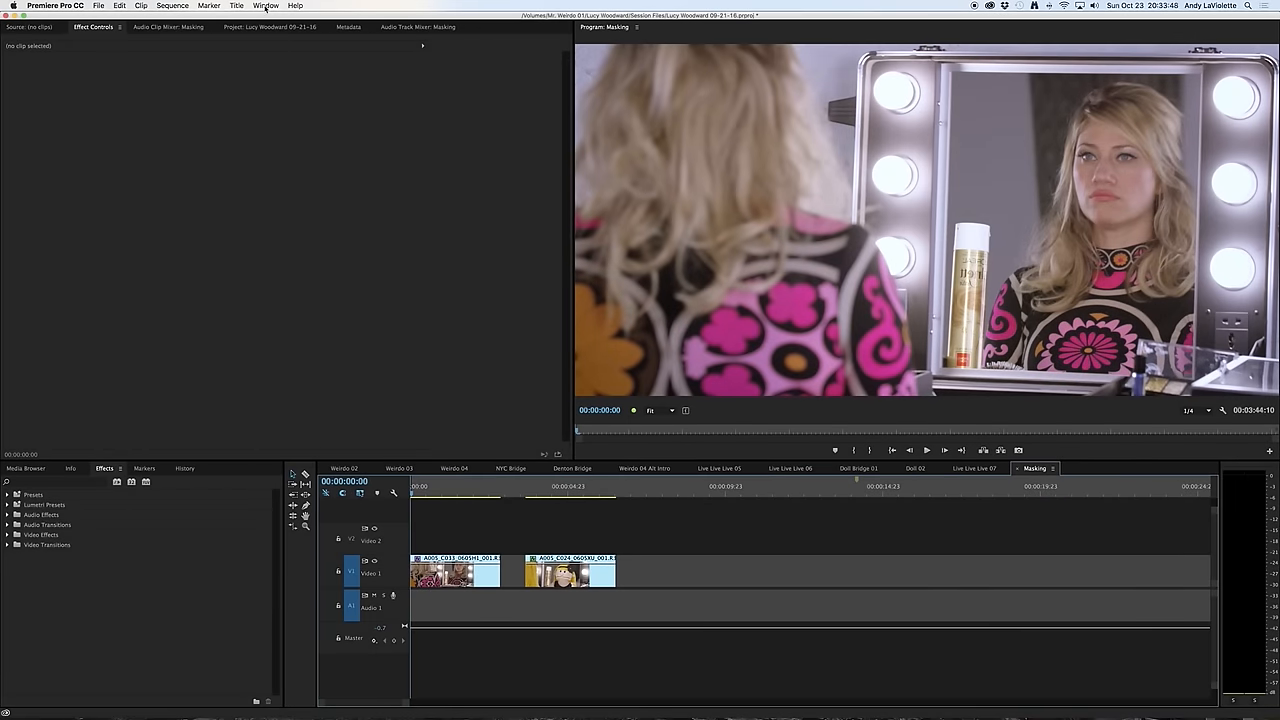
- Switch the interface to the Editing workspace via Window > Workspaces
{"action": "left_click", "coordinate": [266, 6]}
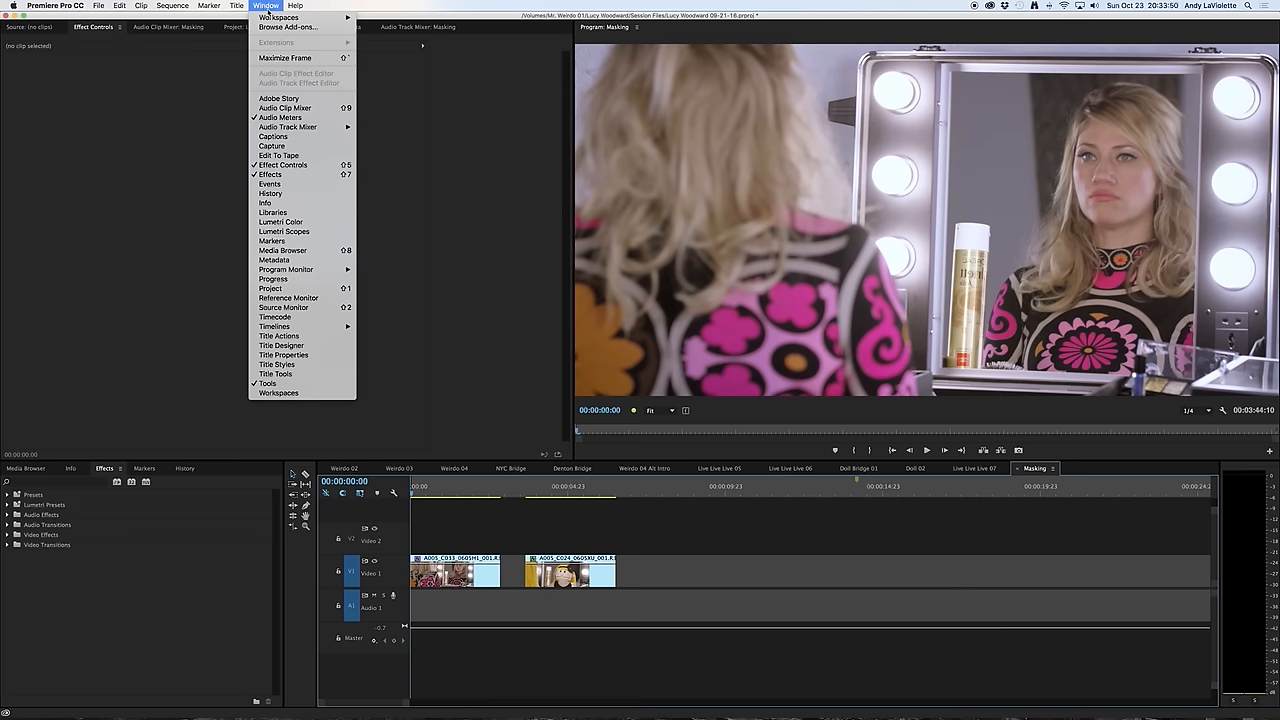
{"action": "left_click", "coordinate": [278, 18]}
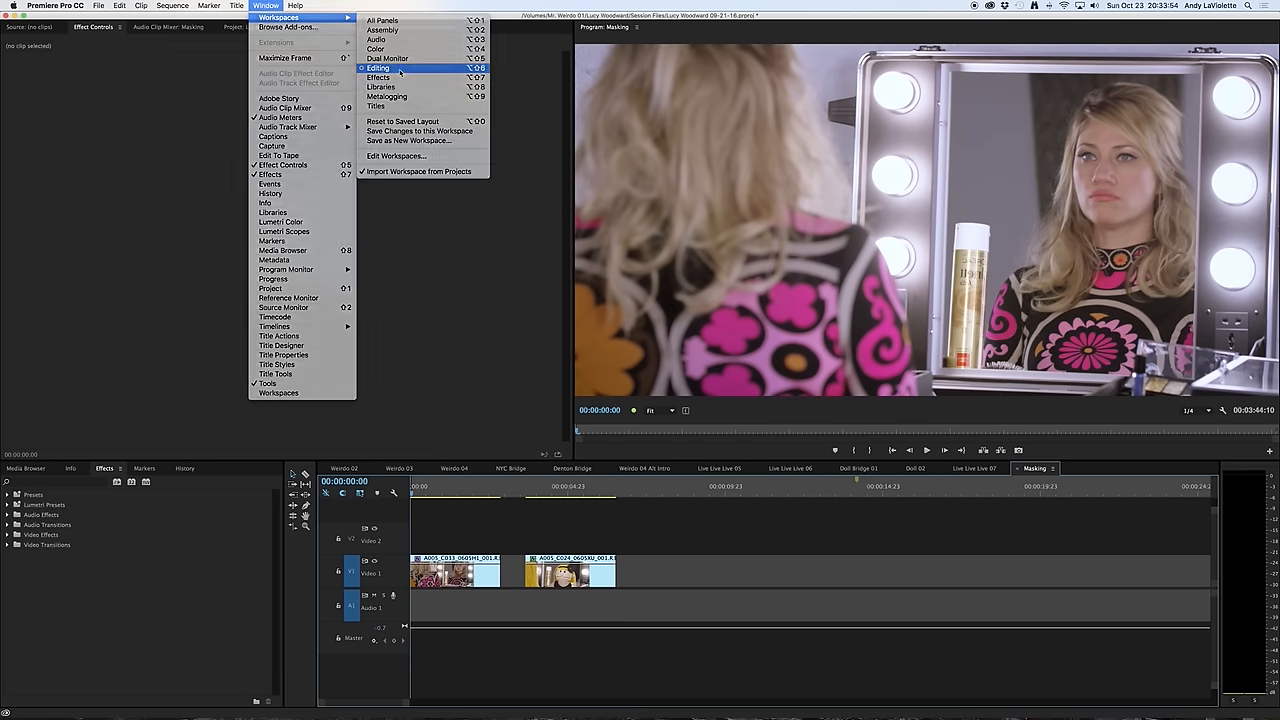
{"action": "left_click", "coordinate": [378, 67]}
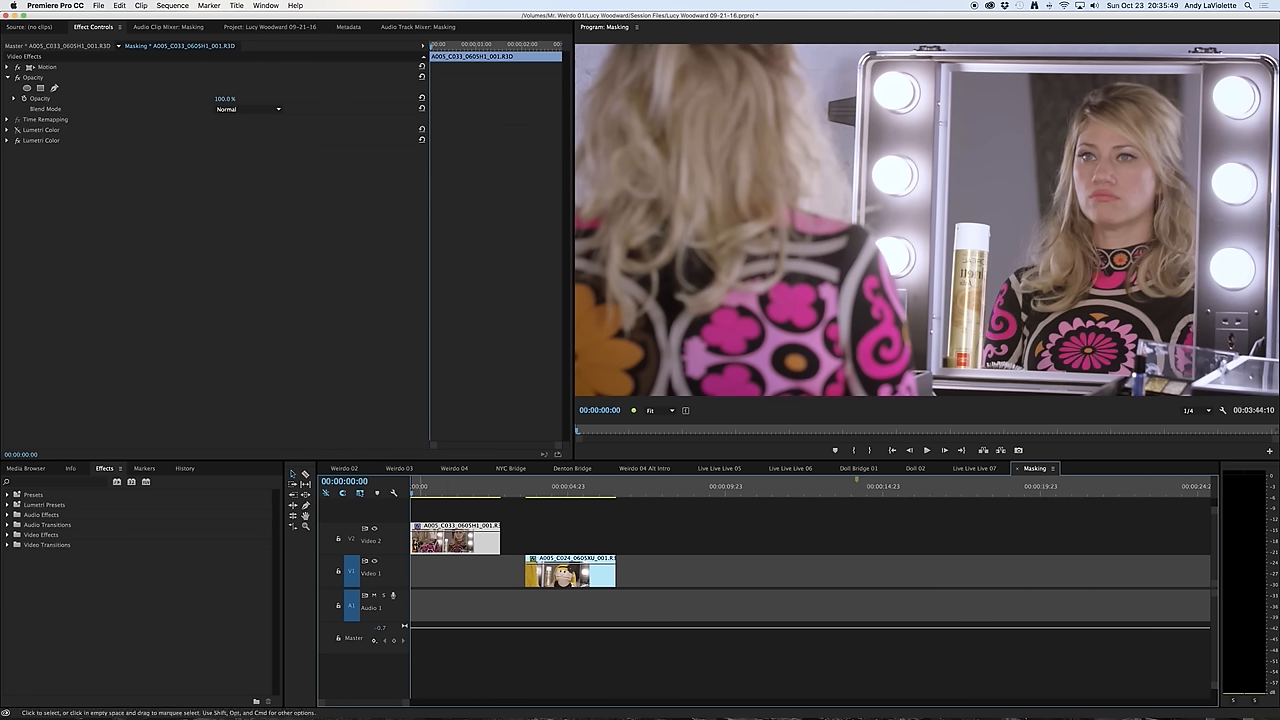
- Select the mirror clip on Video 2 to show it in Effect Controls
{"action": "left_click", "coordinate": [420, 487]}
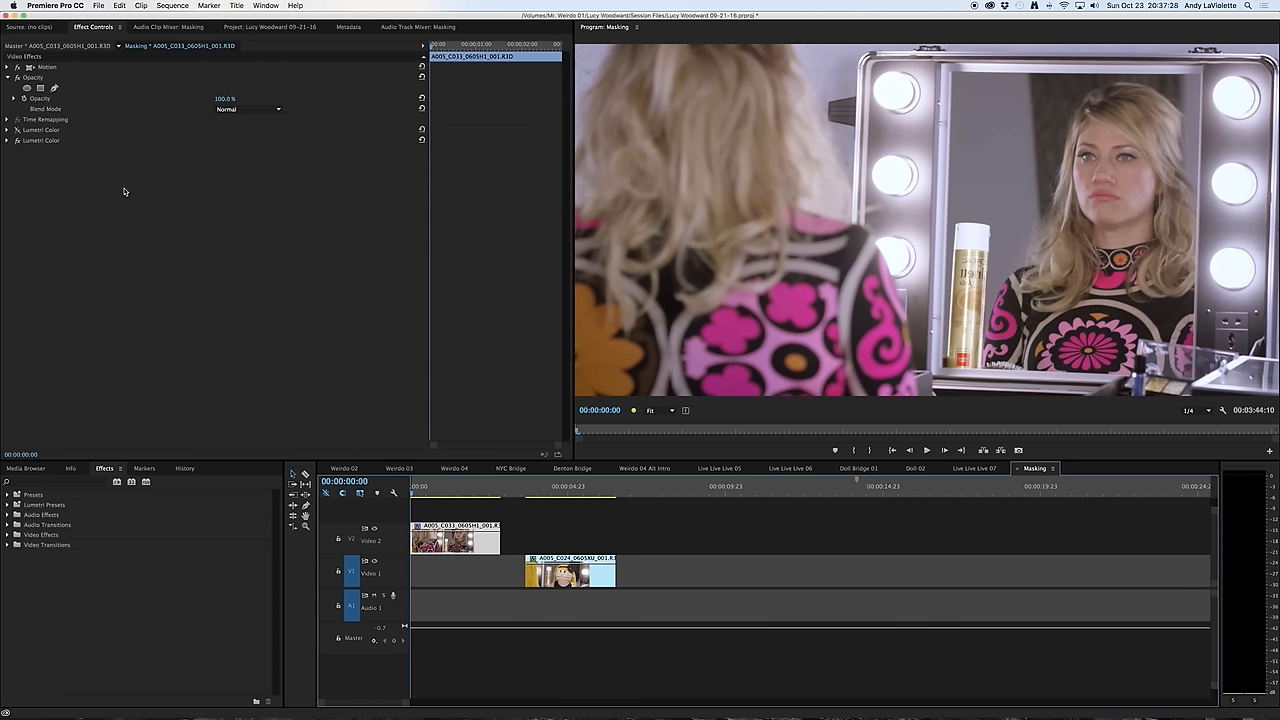
{"action": "mouse_move", "coordinate": [117, 208]}
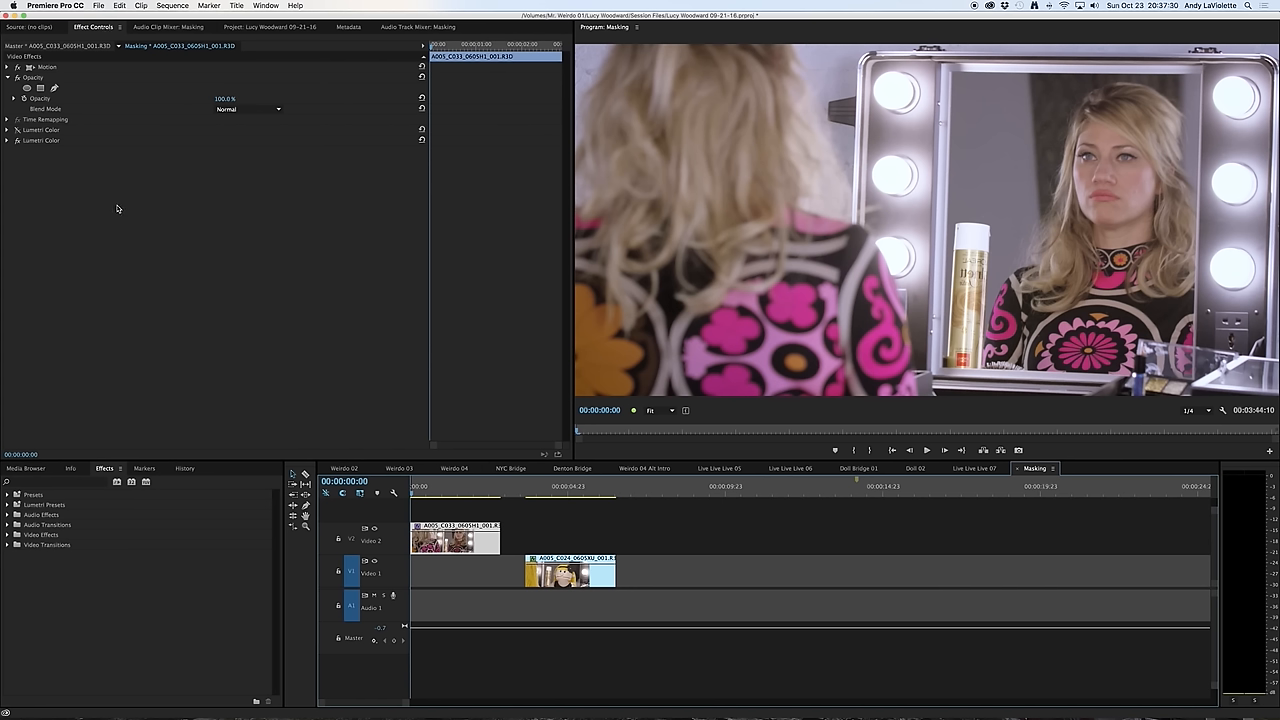
{"action": "mouse_move", "coordinate": [109, 220]}
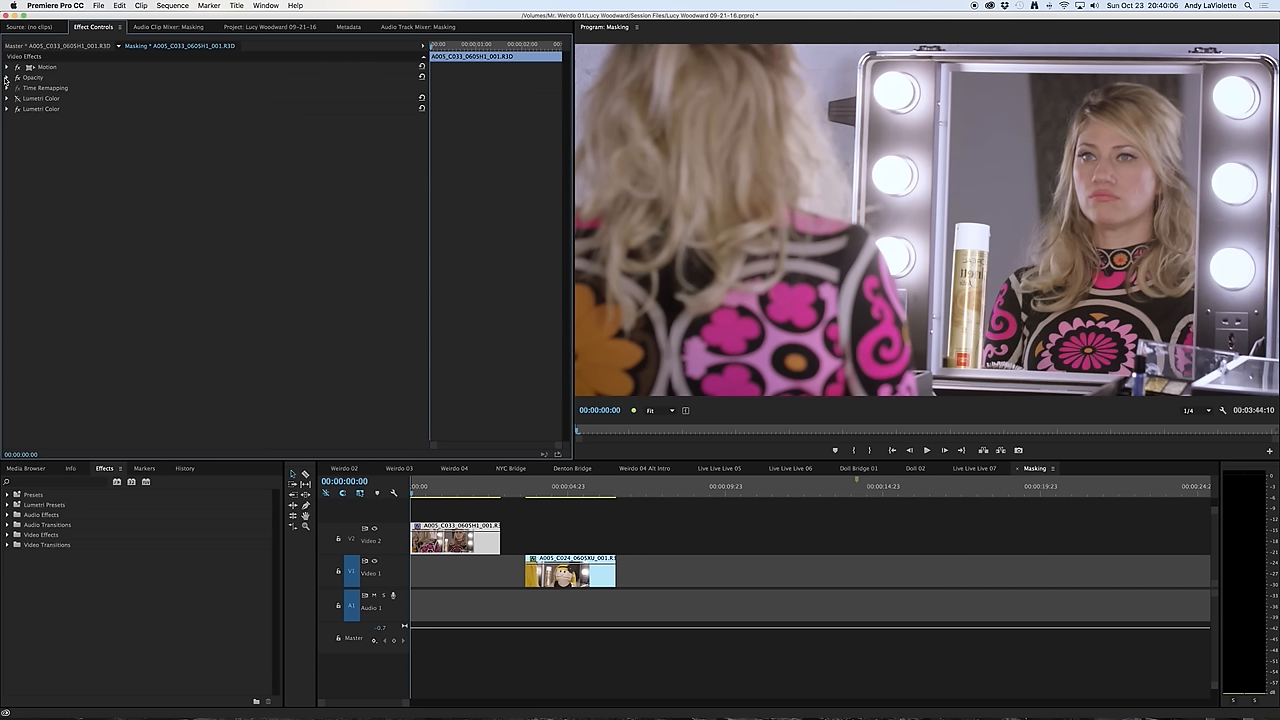
- Expand the mirror clip's Opacity group in Effect Controls
{"action": "left_click", "coordinate": [7, 78]}
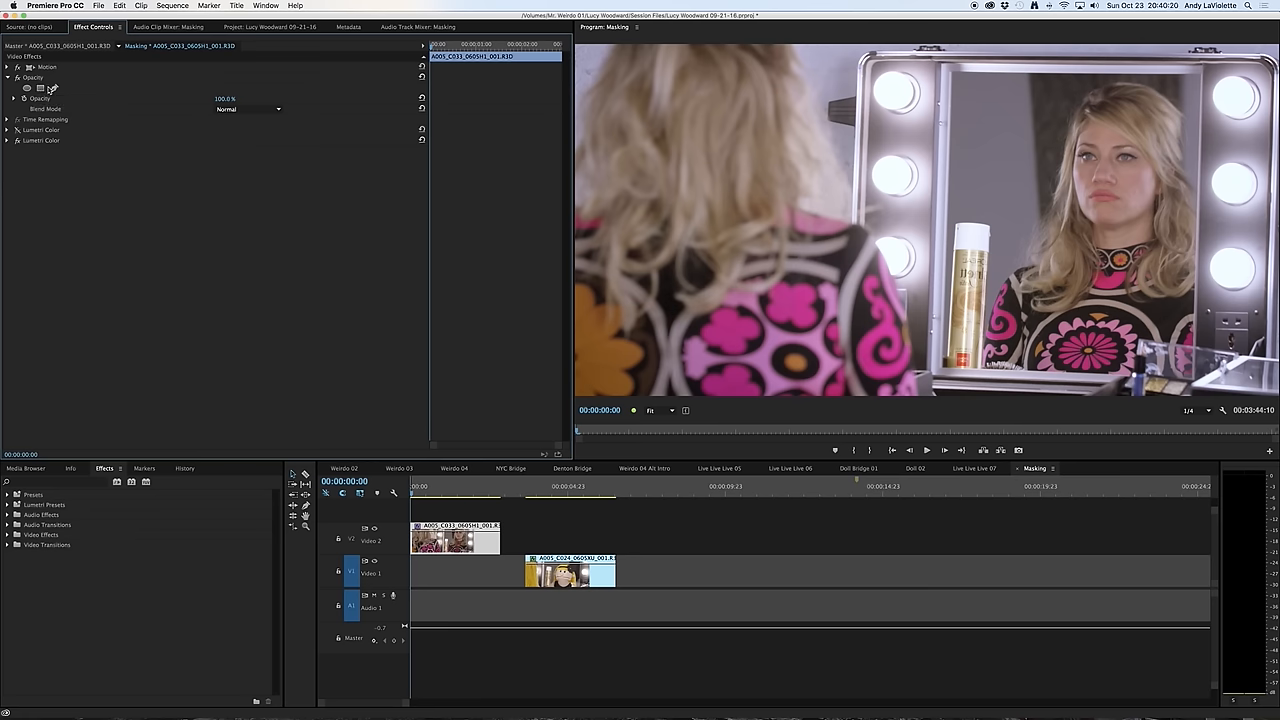
{"action": "mouse_move", "coordinate": [52, 89]}
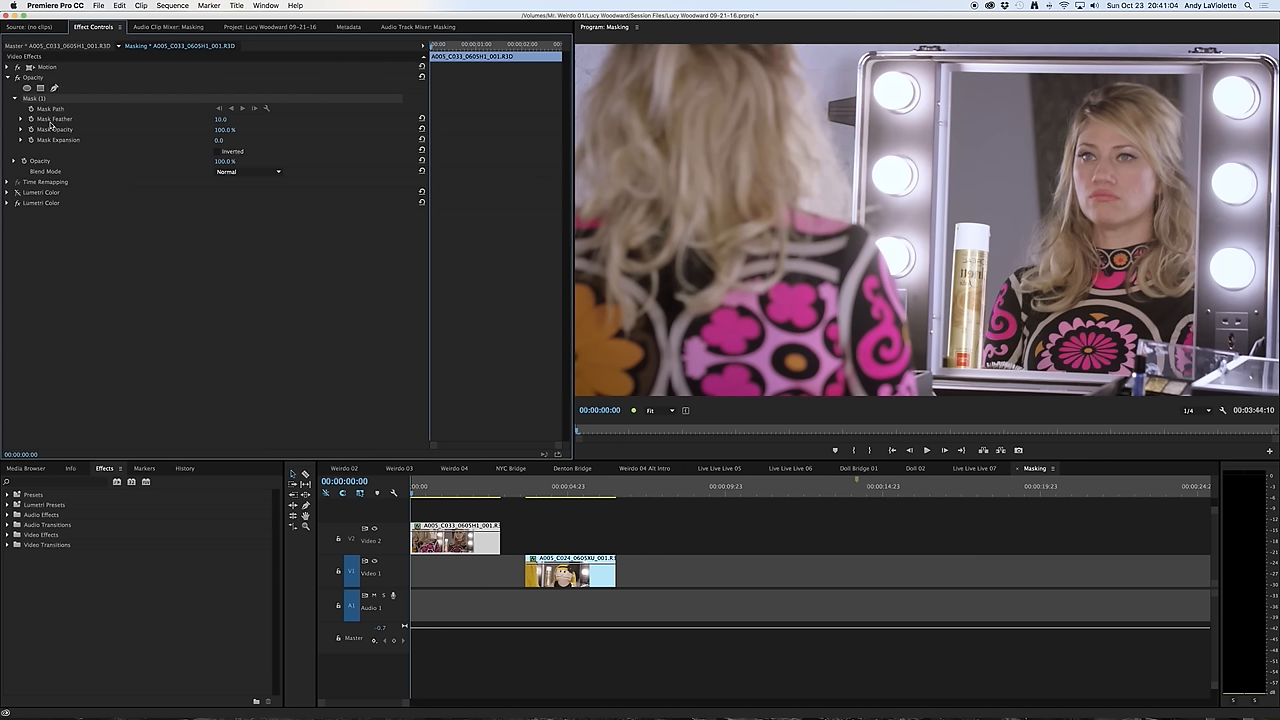
{"action": "mouse_move", "coordinate": [51, 151]}
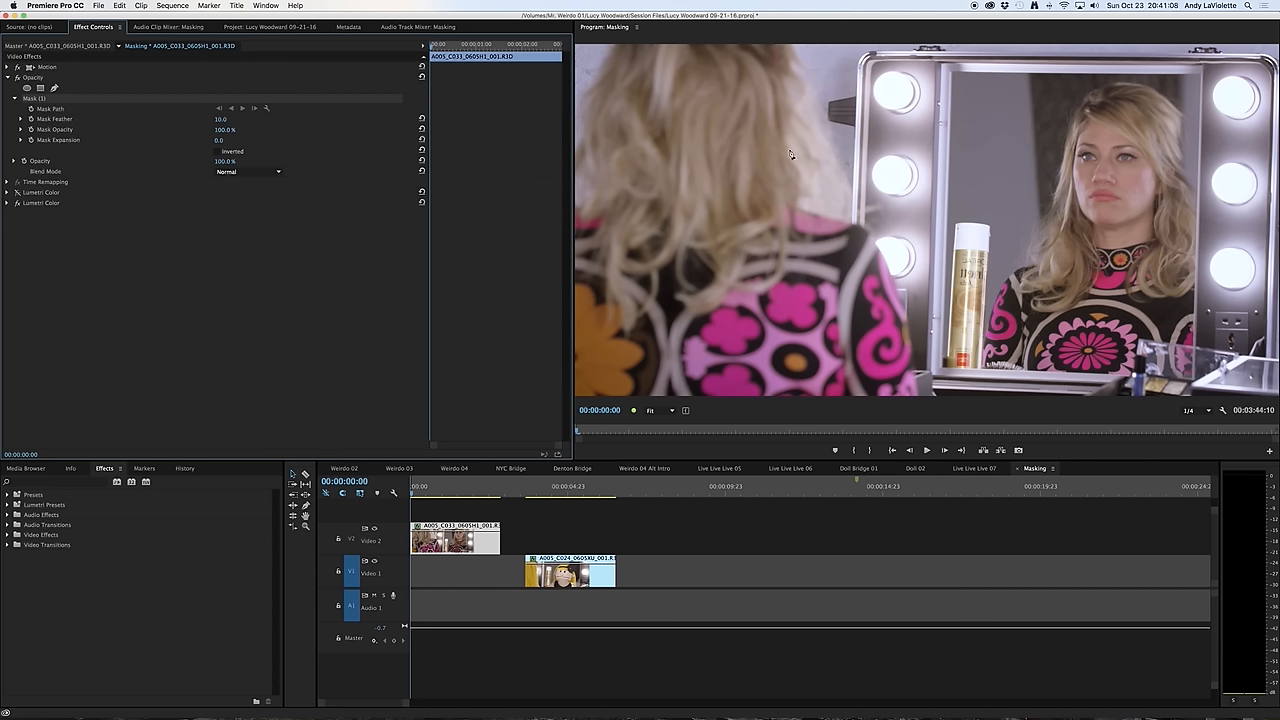
{"action": "mouse_move", "coordinate": [956, 107]}
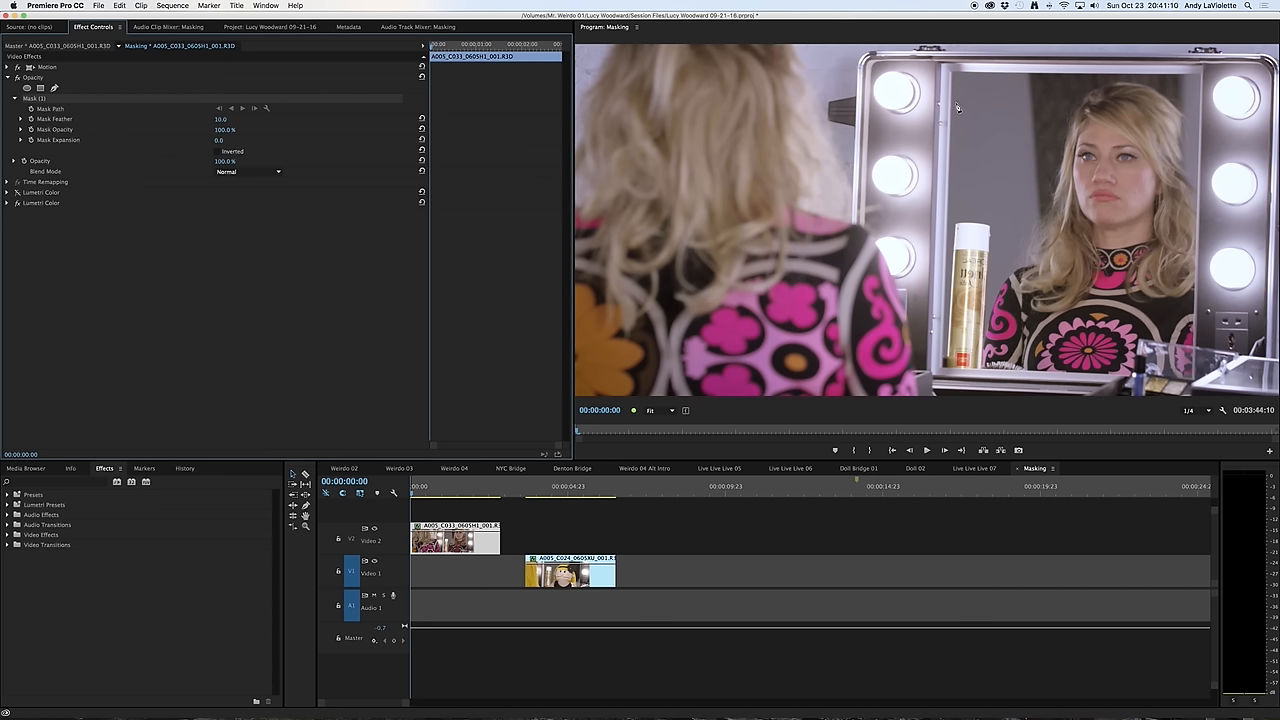
{"action": "mouse_move", "coordinate": [950, 77]}
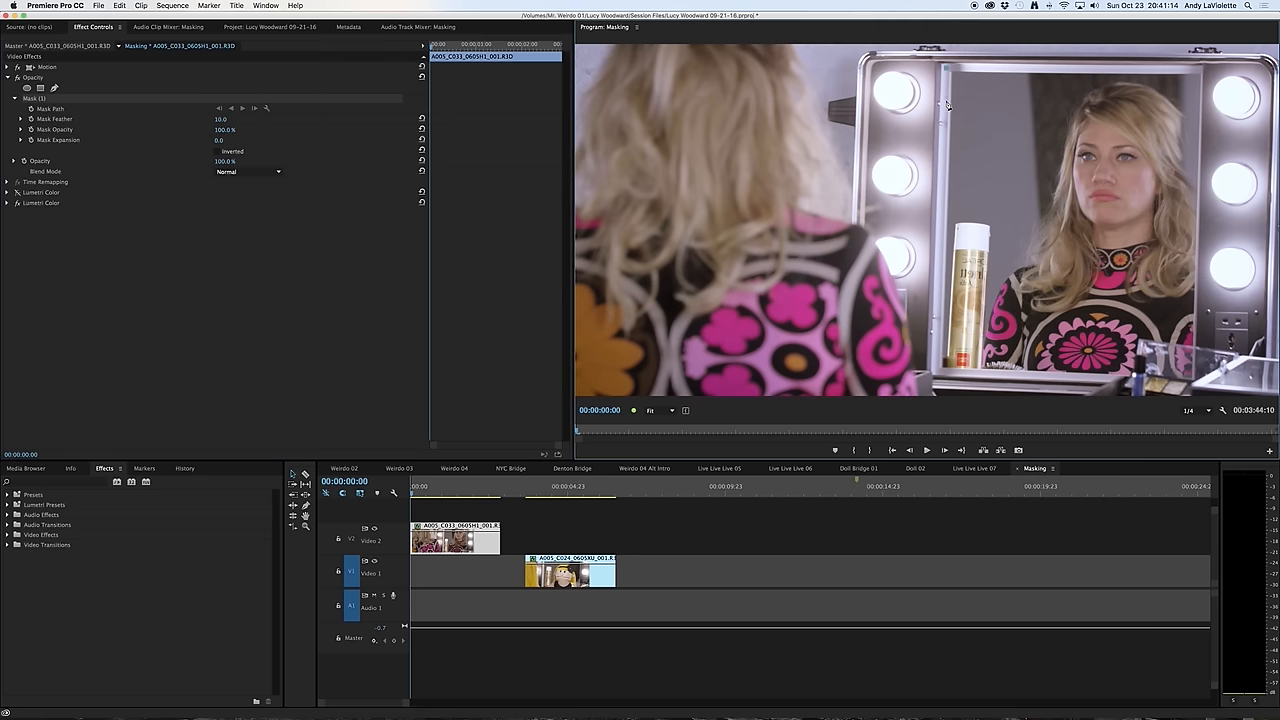
{"action": "mouse_move", "coordinate": [935, 372]}
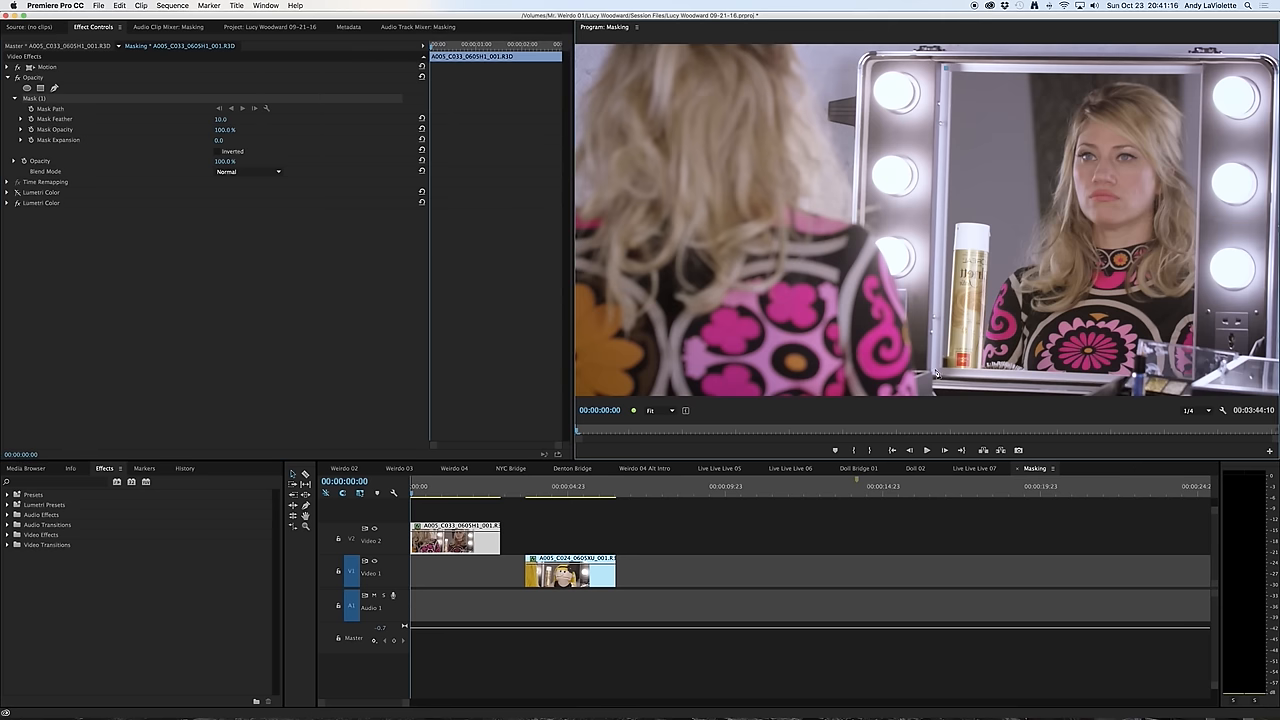
{"action": "mouse_move", "coordinate": [1190, 388]}
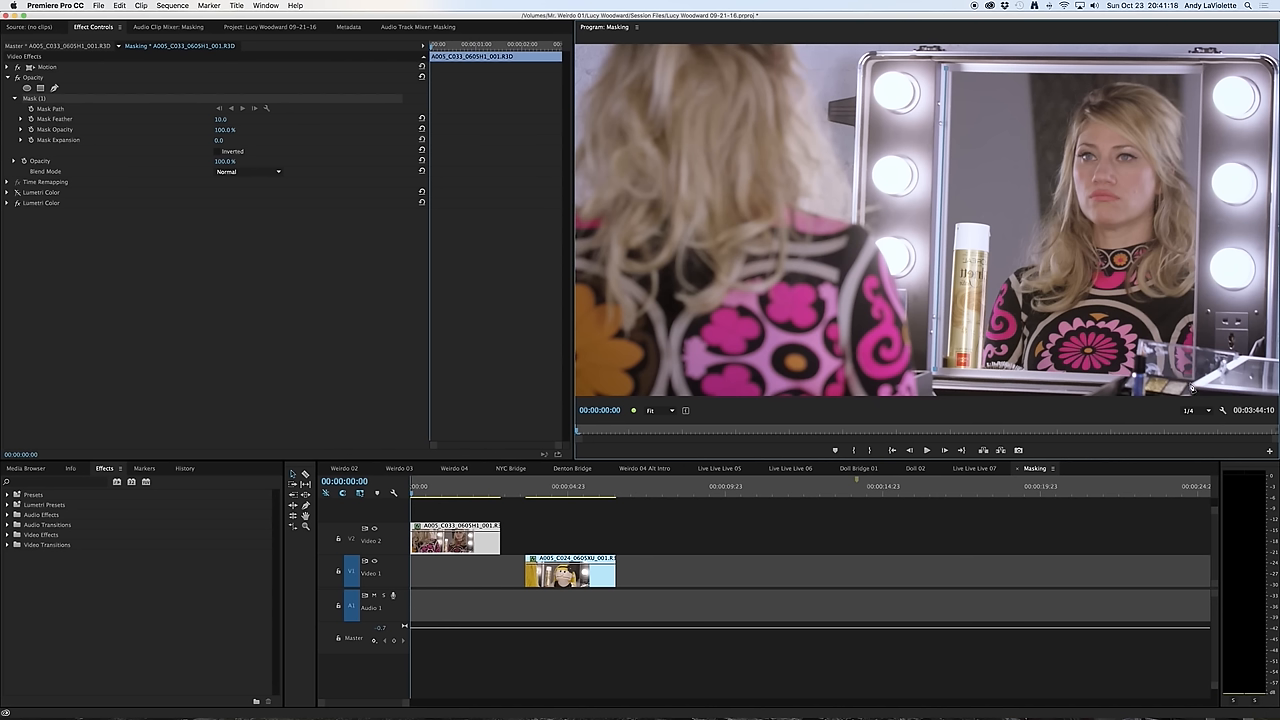
{"action": "mouse_move", "coordinate": [1203, 68]}
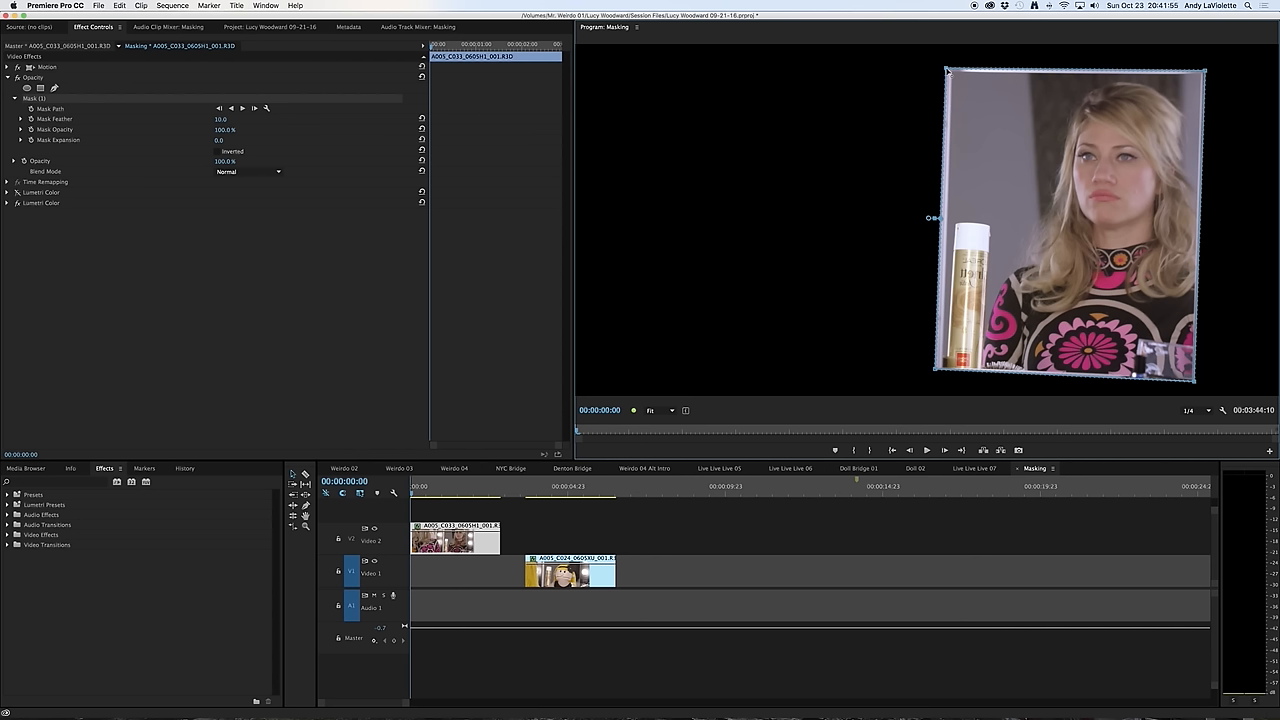
{"action": "mouse_move", "coordinate": [399, 277]}
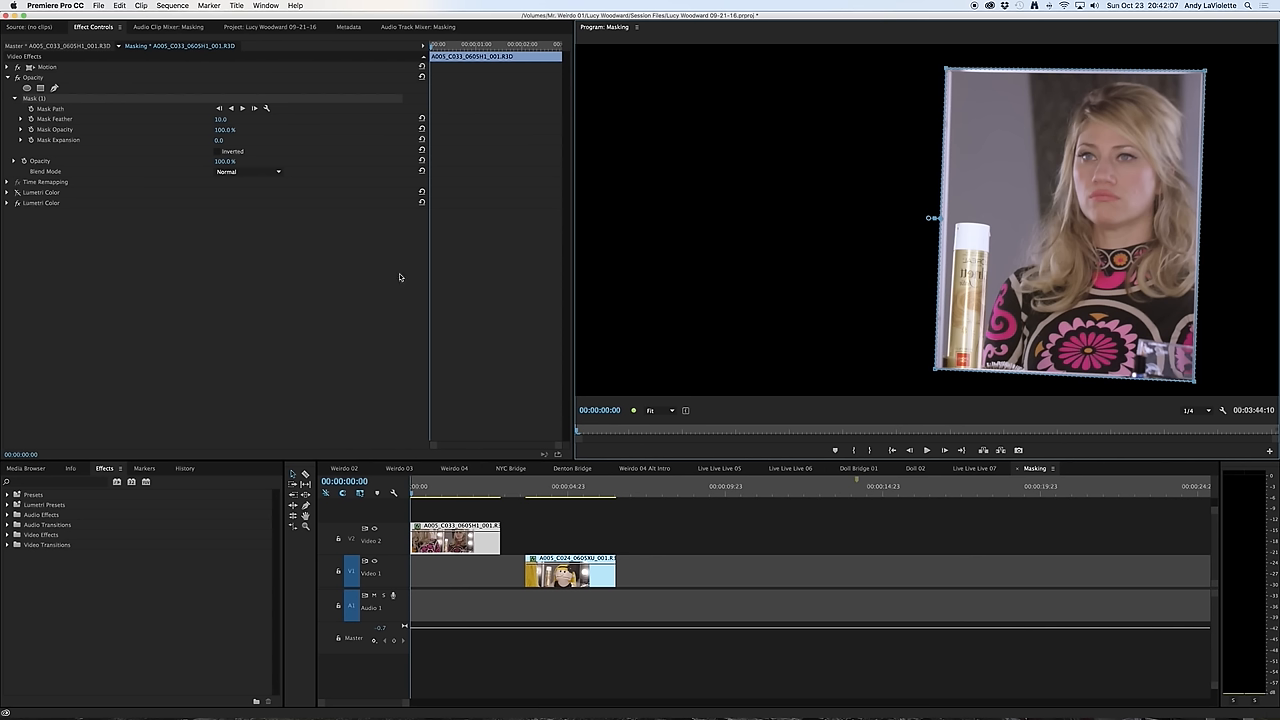
{"action": "mouse_move", "coordinate": [86, 164]}
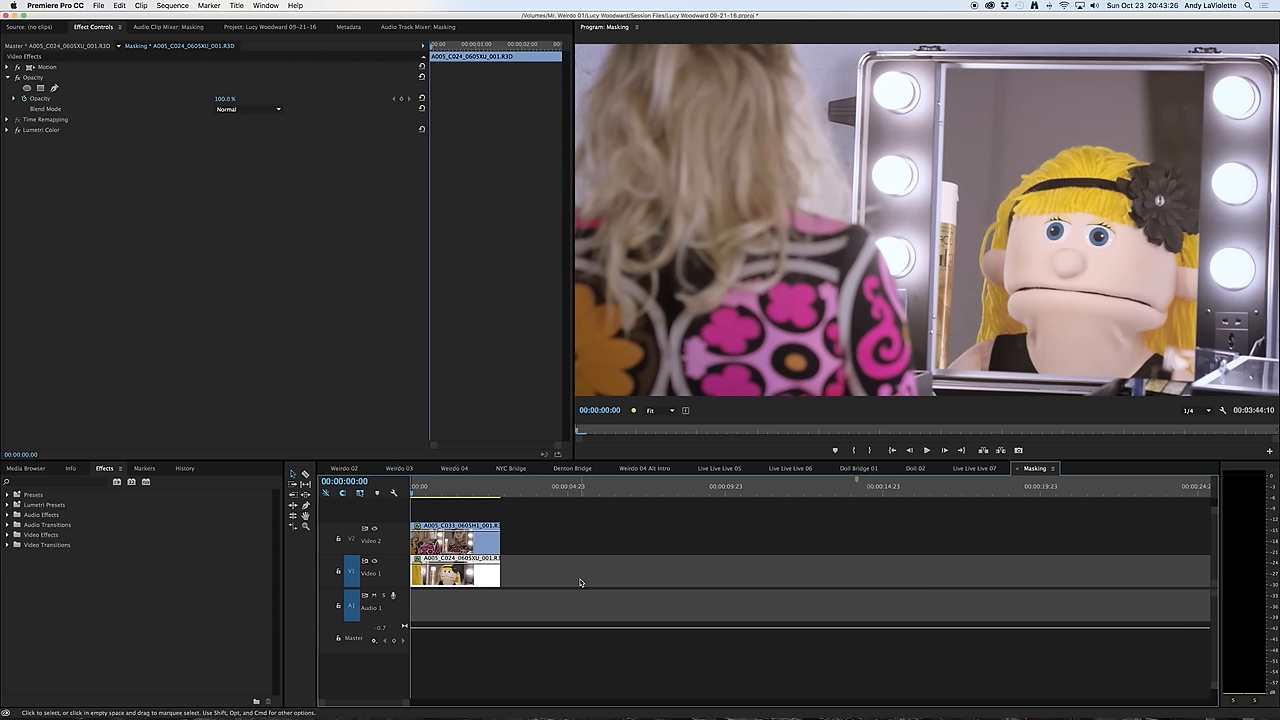
{"action": "mouse_move", "coordinate": [1081, 329]}
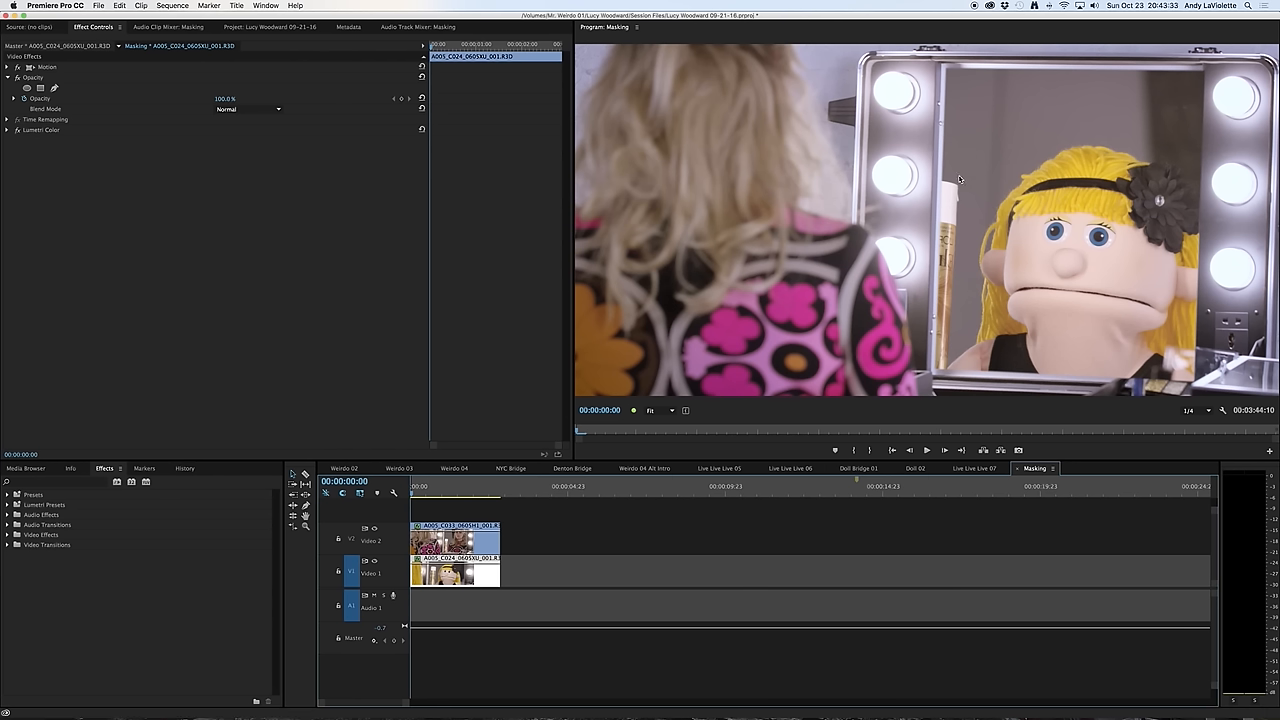
{"action": "mouse_move", "coordinate": [266, 337]}
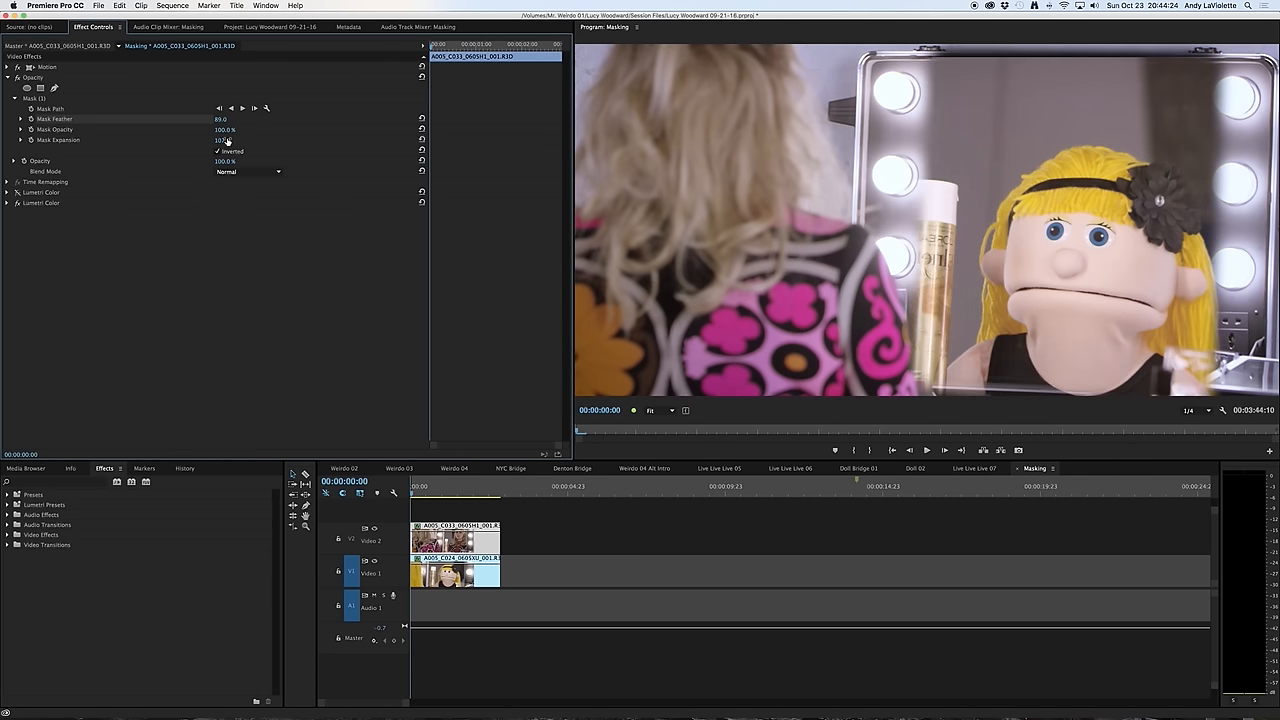
- Scrub the Mask Expansion value to widen the inverted mask's edge
{"action": "left_click_drag", "start_coordinate": [225, 140], "coordinate": [220, 140]}
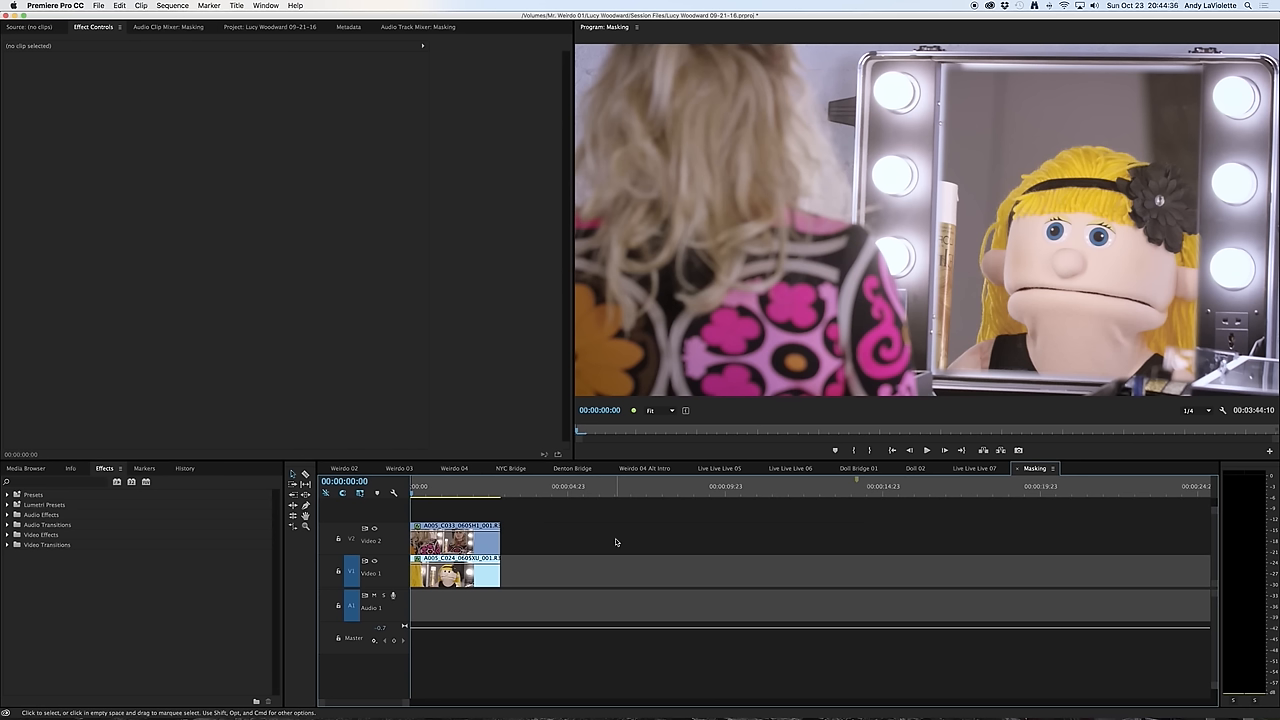
{"action": "mouse_move", "coordinate": [559, 542]}
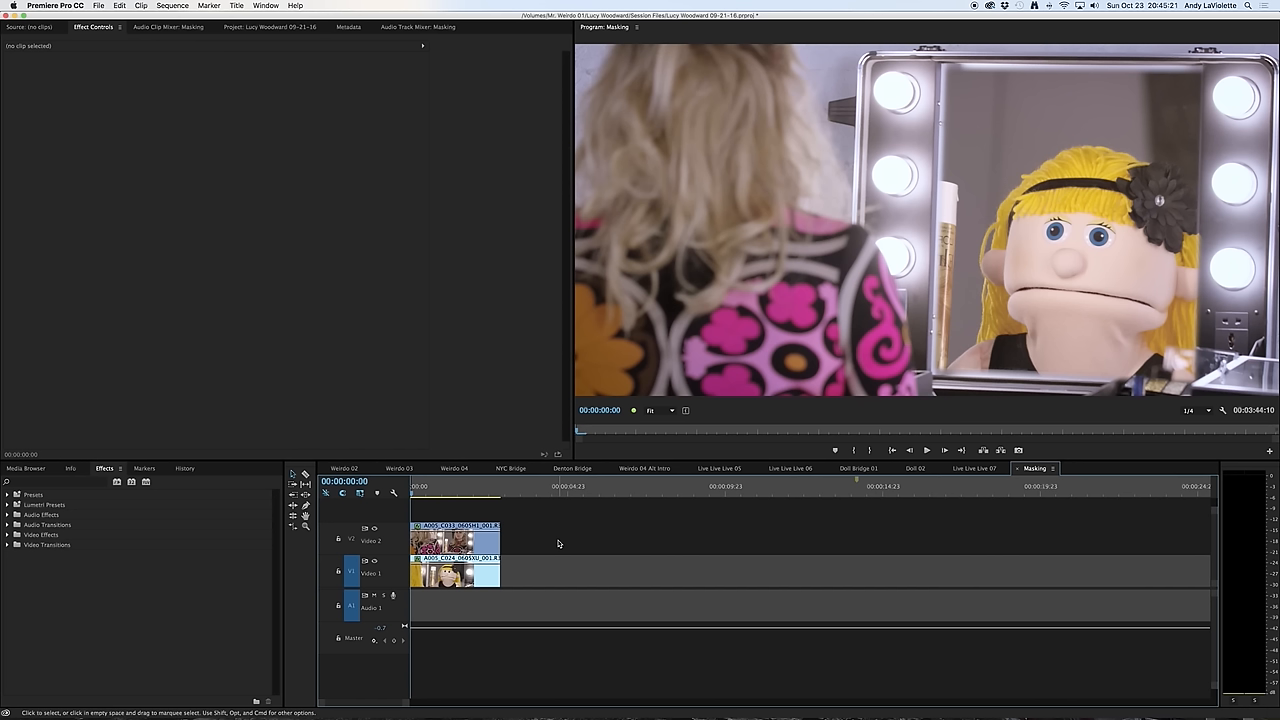
{"action": "mouse_move", "coordinate": [528, 584]}
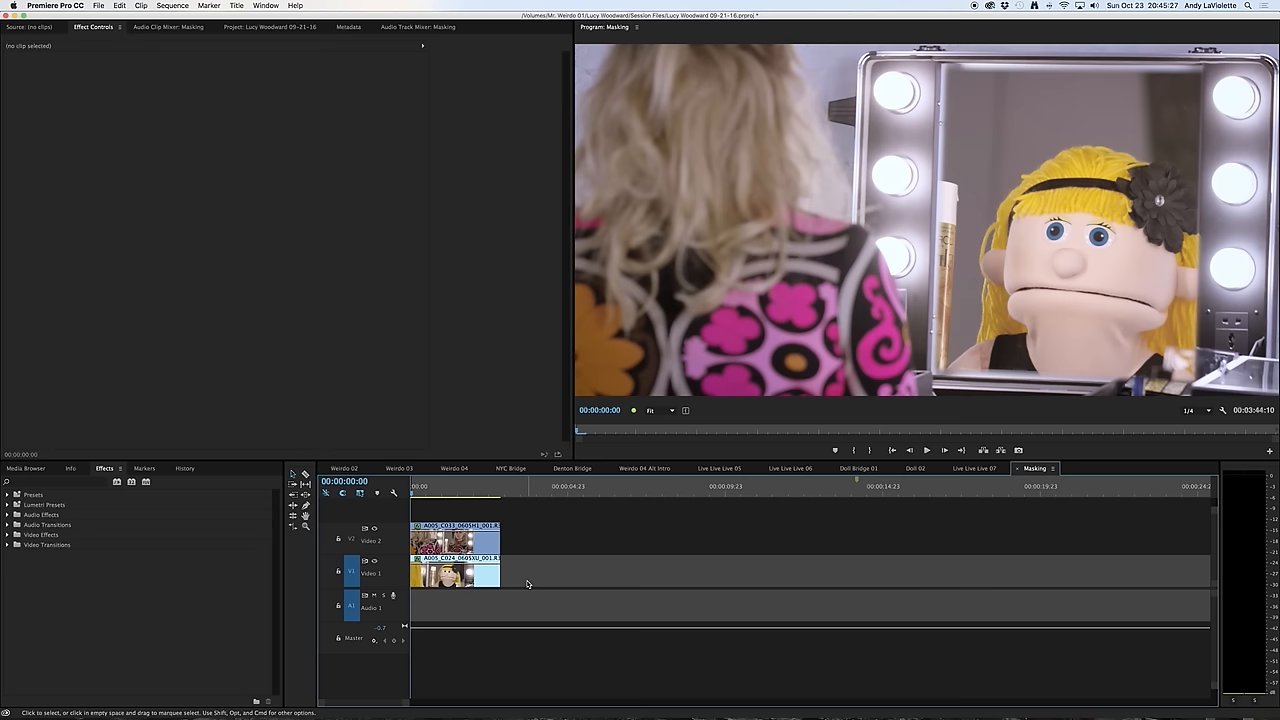
{"action": "mouse_move", "coordinate": [555, 575]}
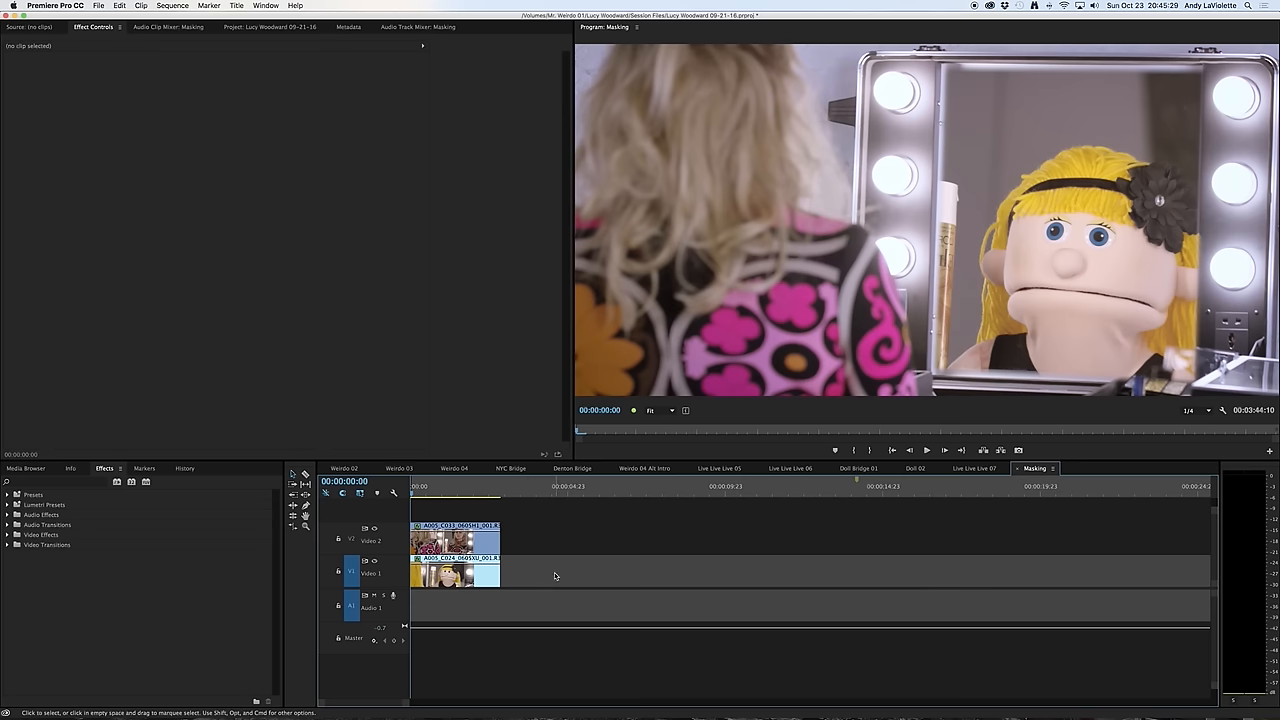
- Start playback to preview the puppet showing in the mirror
{"action": "left_click", "coordinate": [926, 450]}
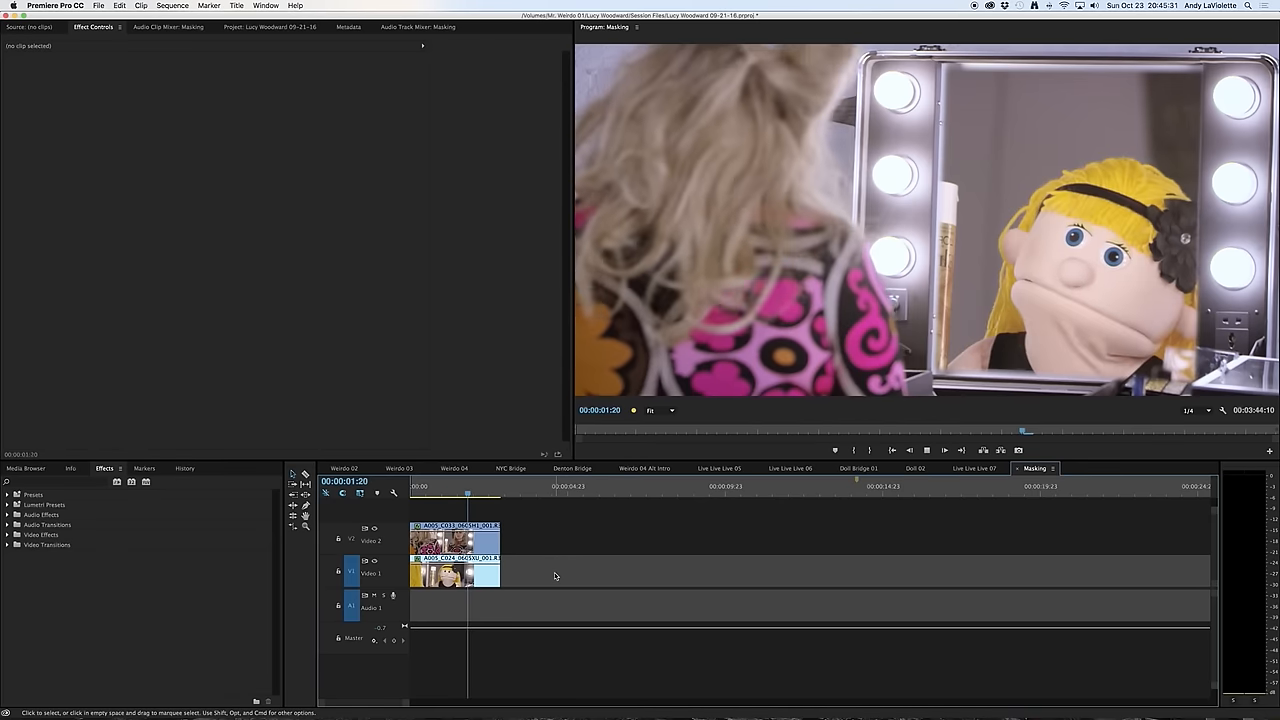